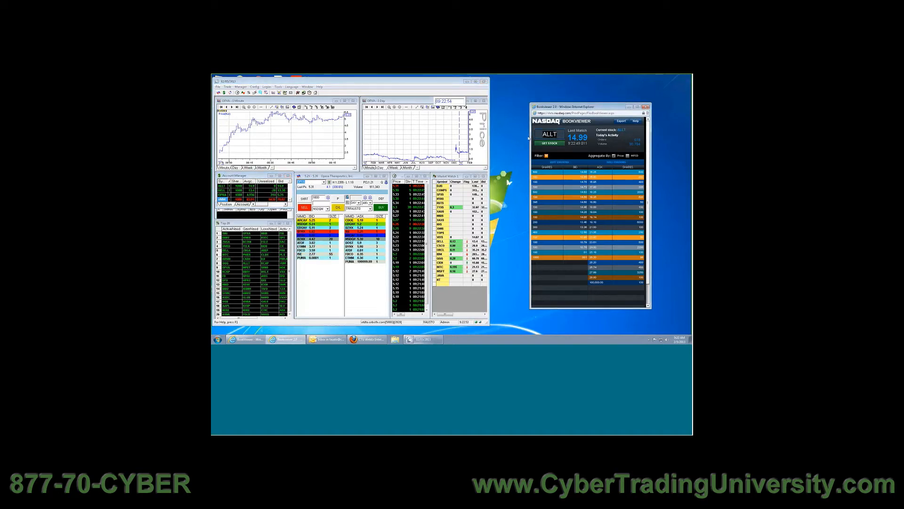
Load OPXA into Level 2 and the BookViewer order book, showing 5.21
{"action": "type", "text": "op"}
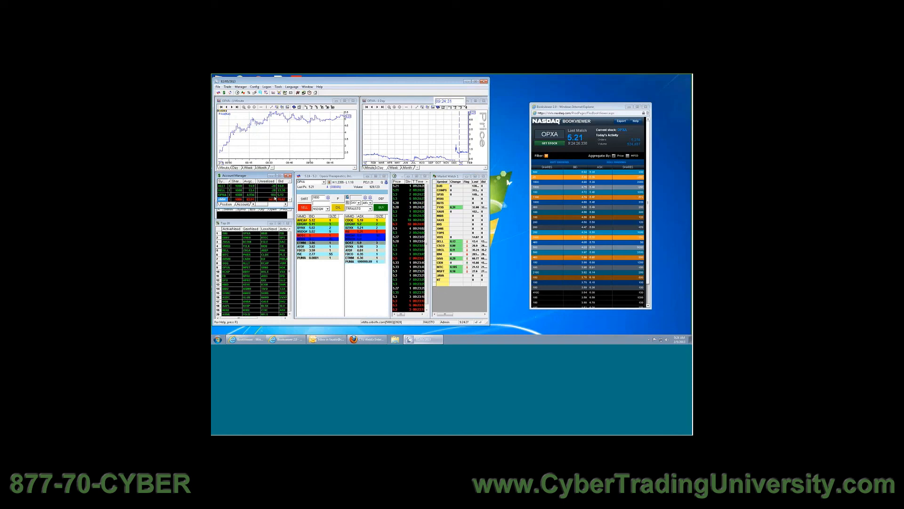
{"action": "left_click", "coordinate": [304, 207]}
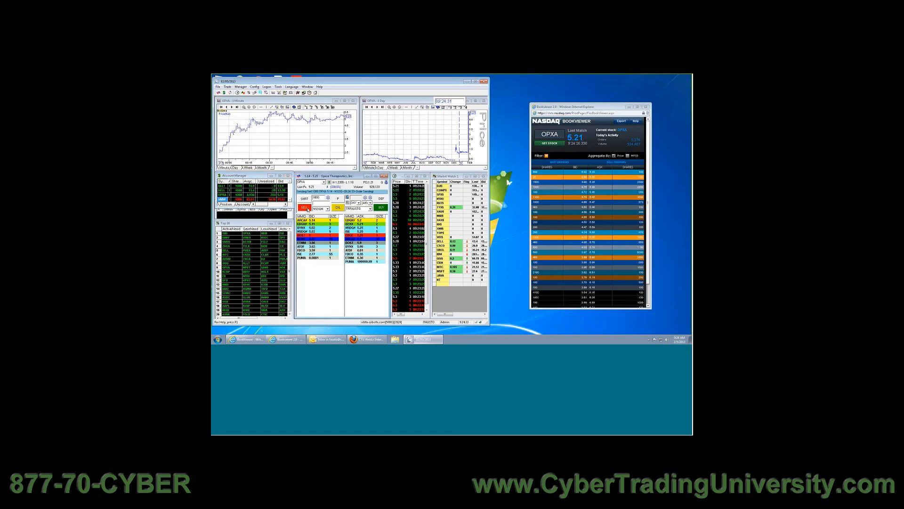